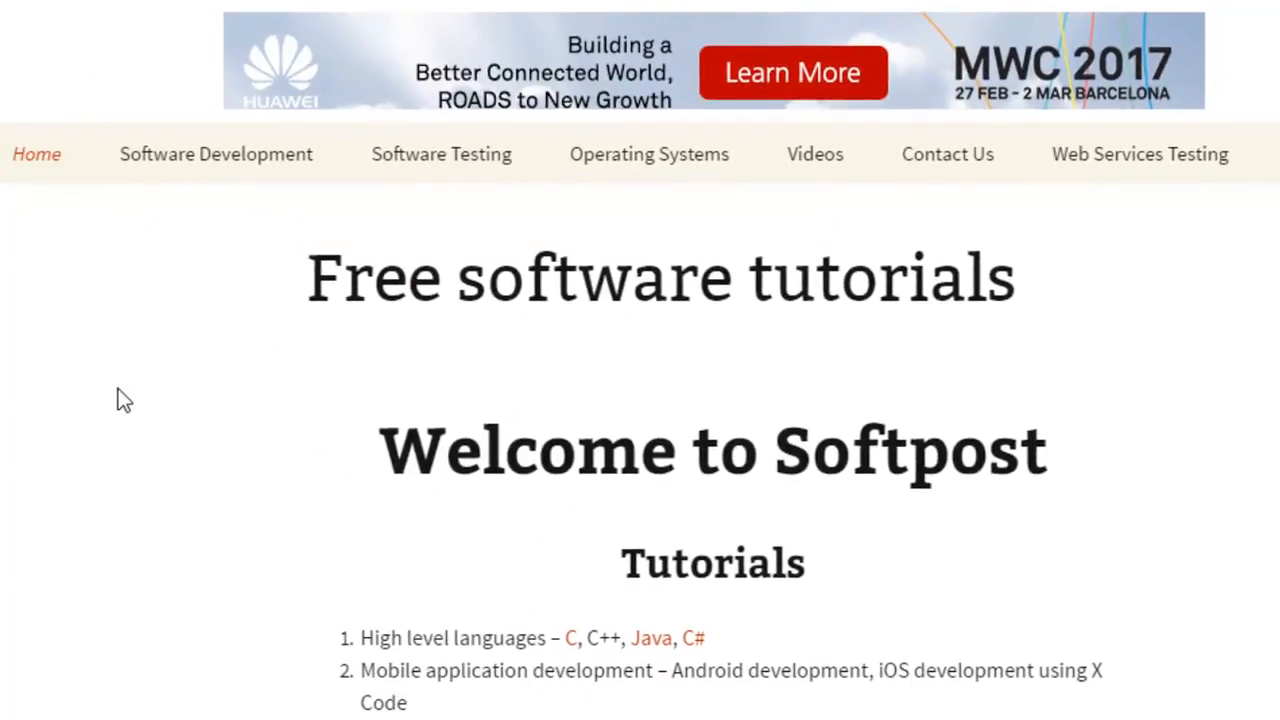
{"action": "mouse_move", "coordinate": [1164, 444]}
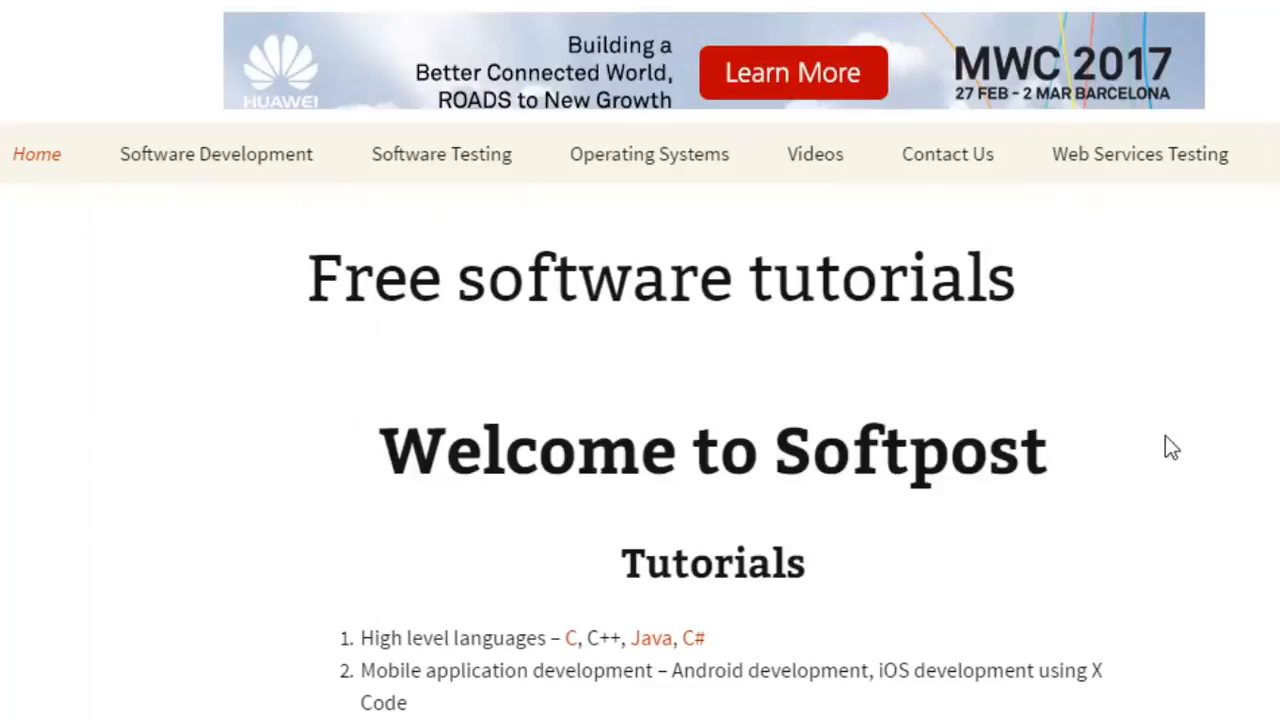
{"action": "mouse_move", "coordinate": [424, 290]}
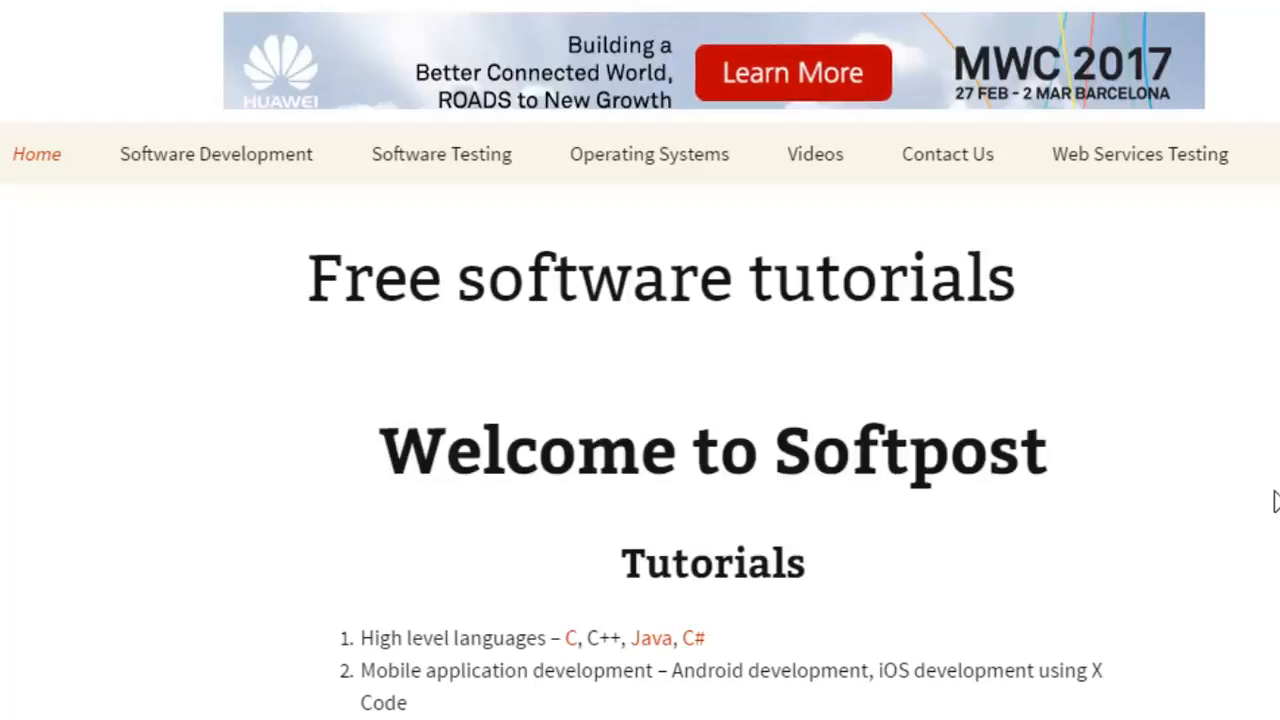
{"action": "mouse_move", "coordinate": [1098, 428]}
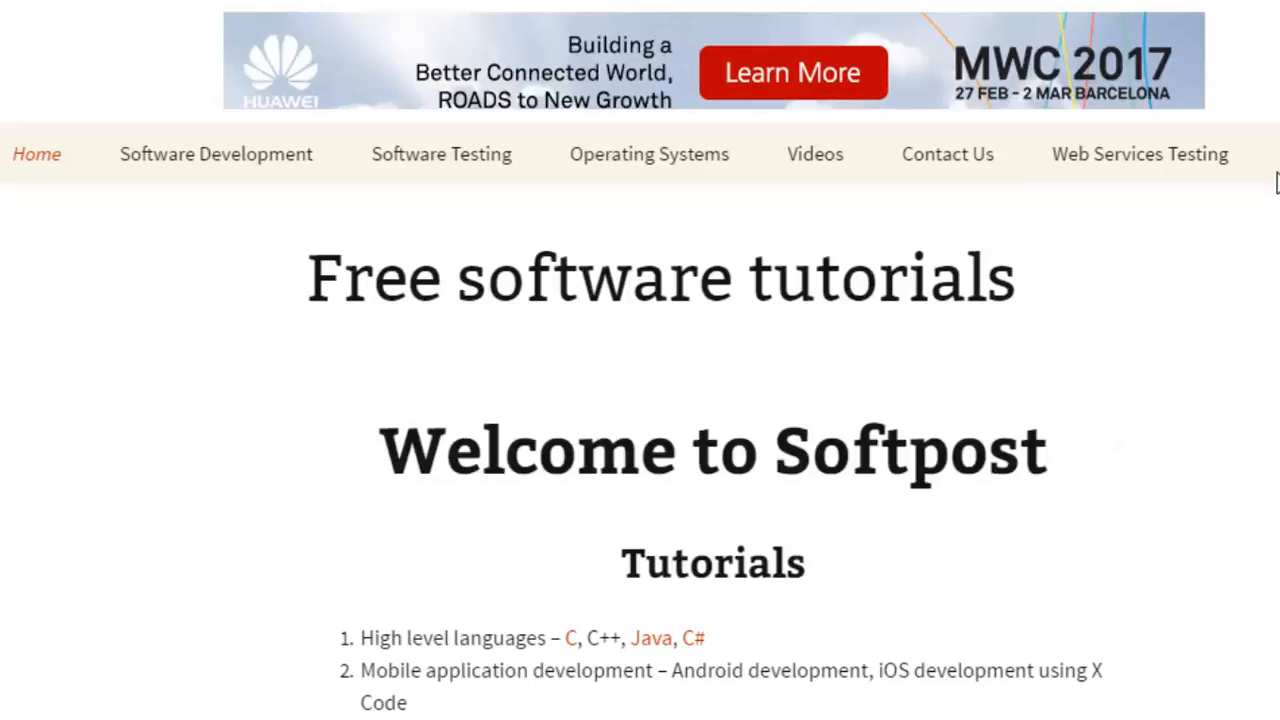
{"action": "mouse_move", "coordinate": [1160, 514]}
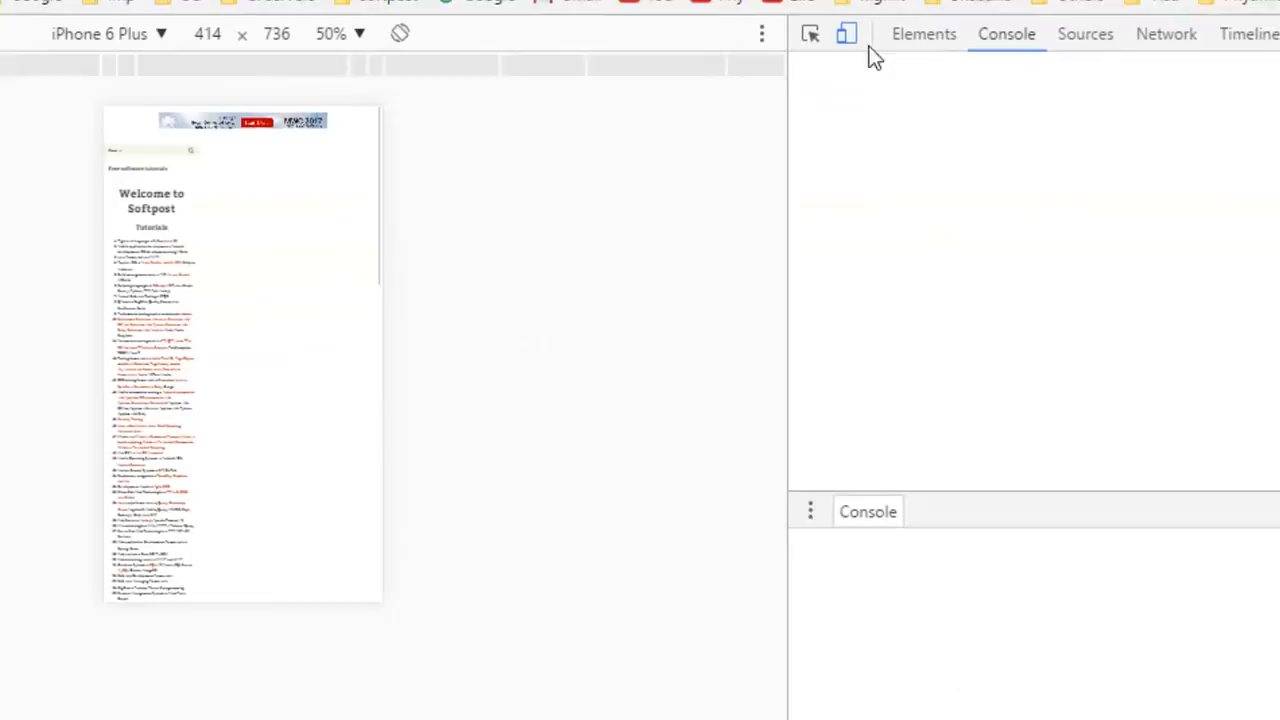
Emulate an iPhone 6 screen in Chrome DevTools and view the Softpost homepage on it.
{"action": "left_click", "coordinate": [846, 34]}
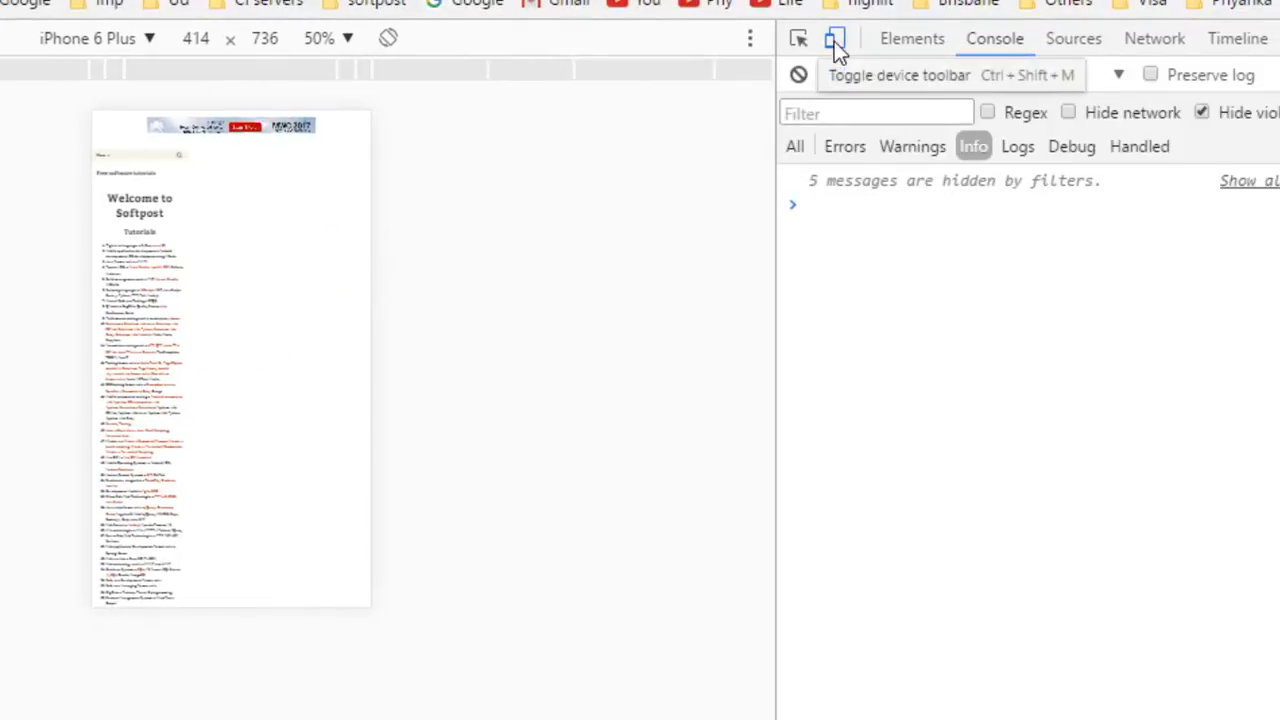
{"action": "left_click", "coordinate": [90, 40]}
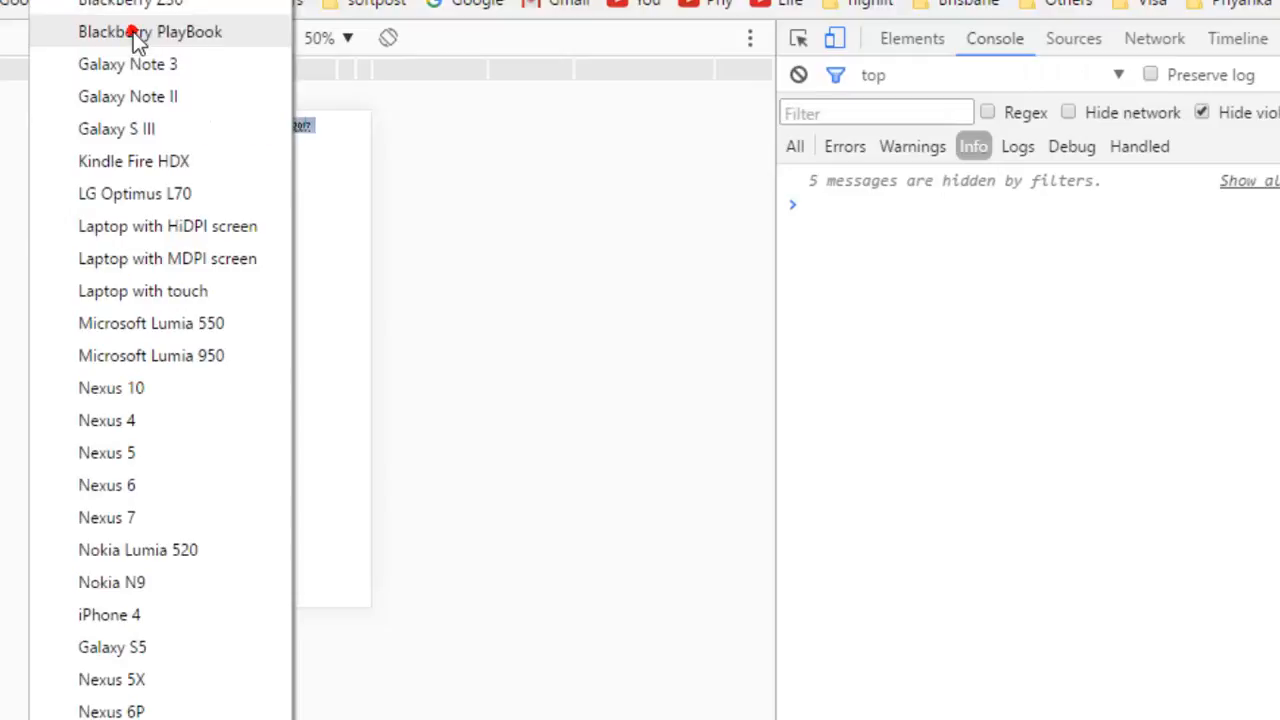
{"action": "scroll", "scroll_direction": "down", "scroll_amount": 3}
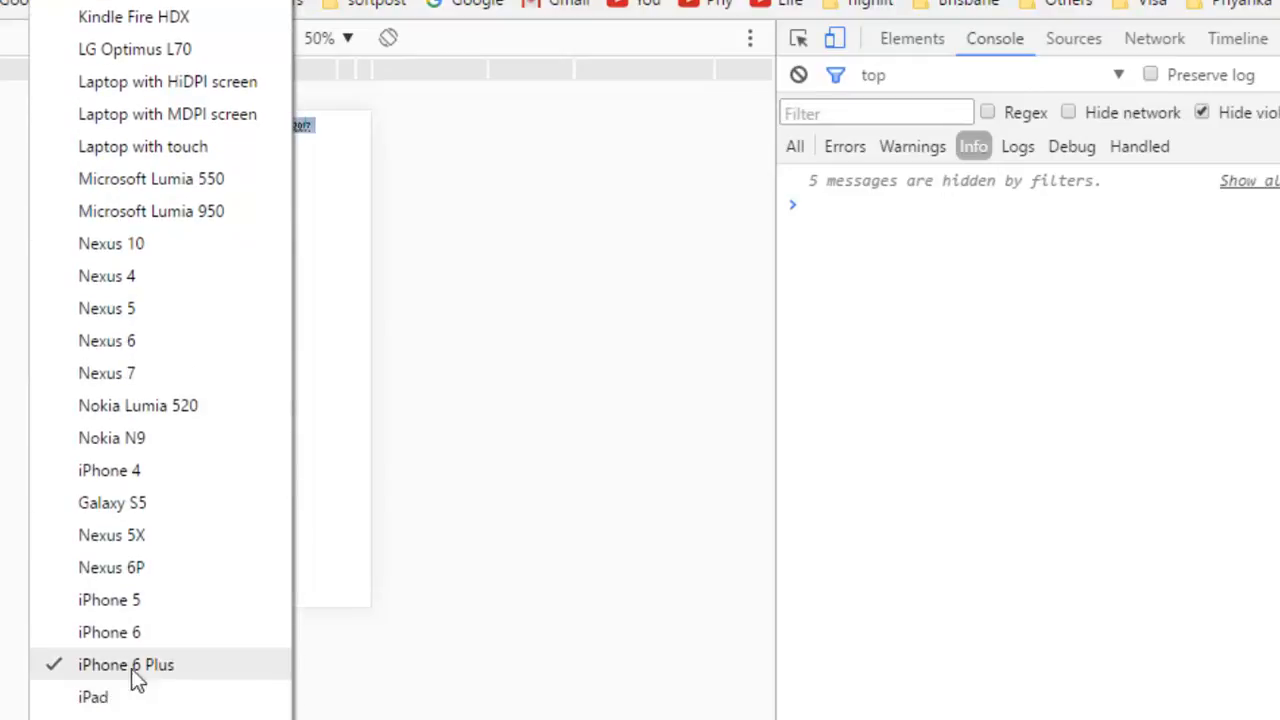
{"action": "left_click", "coordinate": [110, 632]}
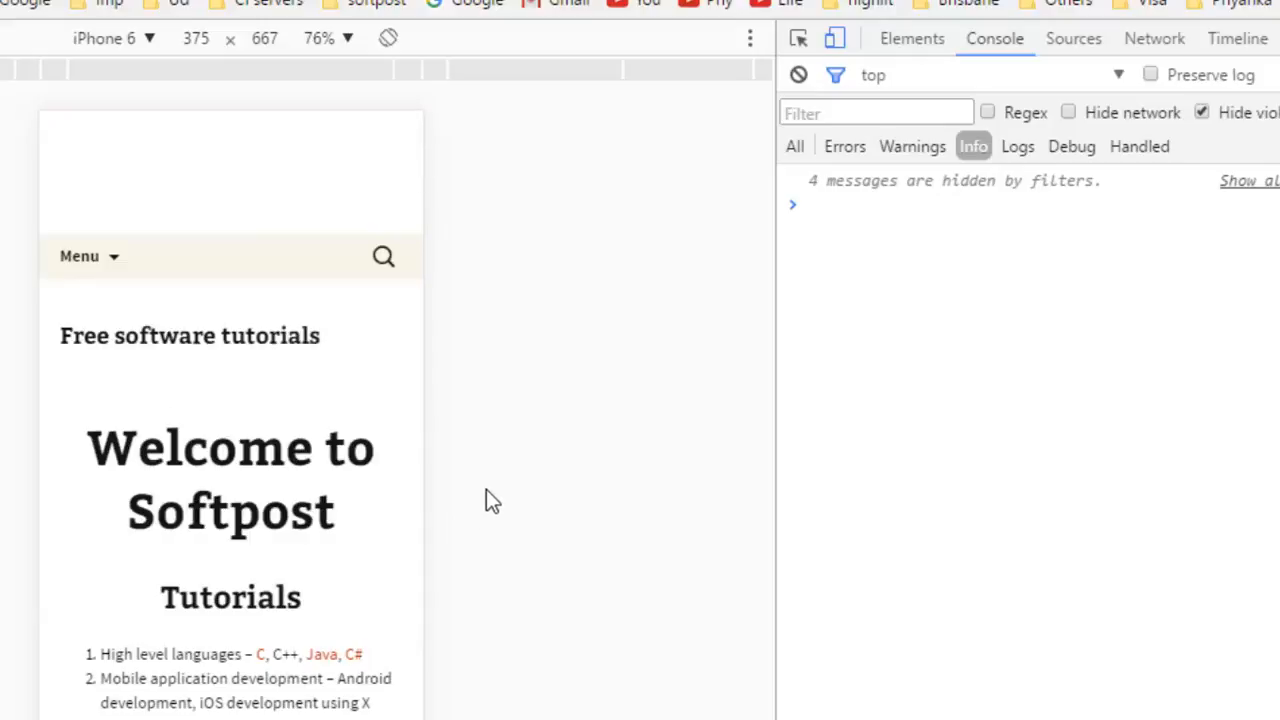
{"action": "scroll", "scroll_direction": "down", "scroll_amount": 3}
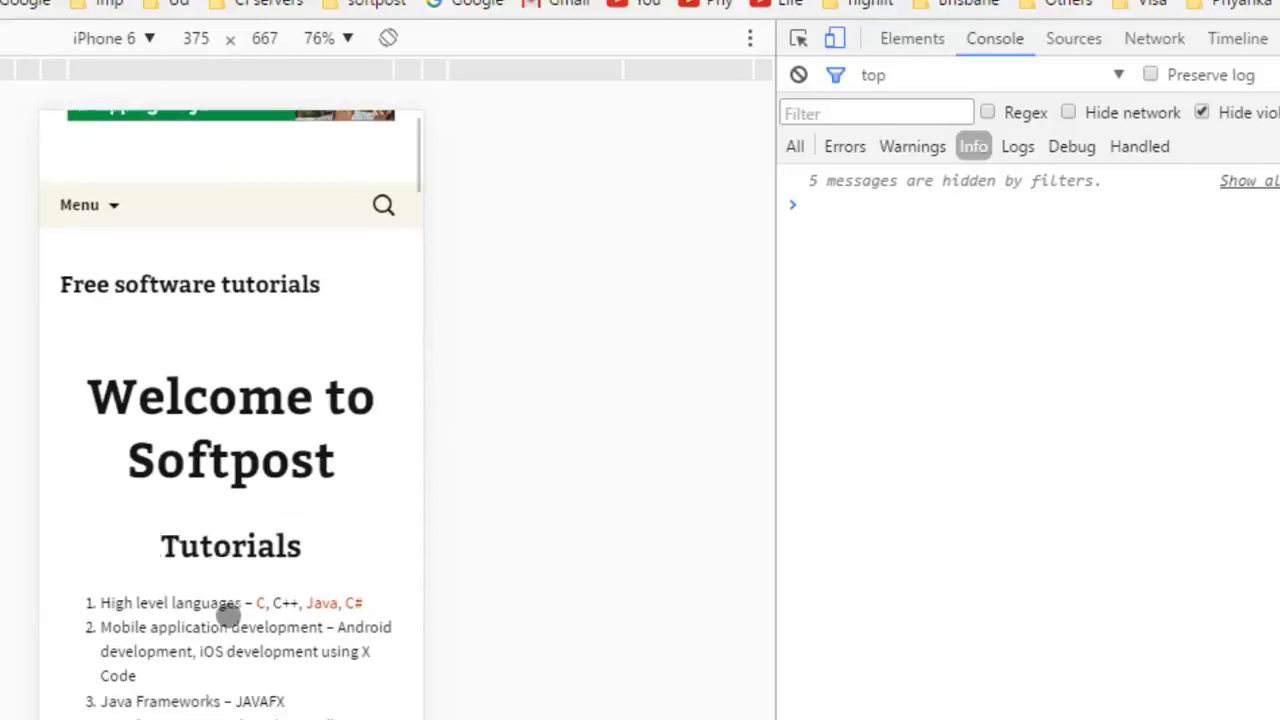
{"action": "scroll", "scroll_direction": "down", "scroll_amount": 3}
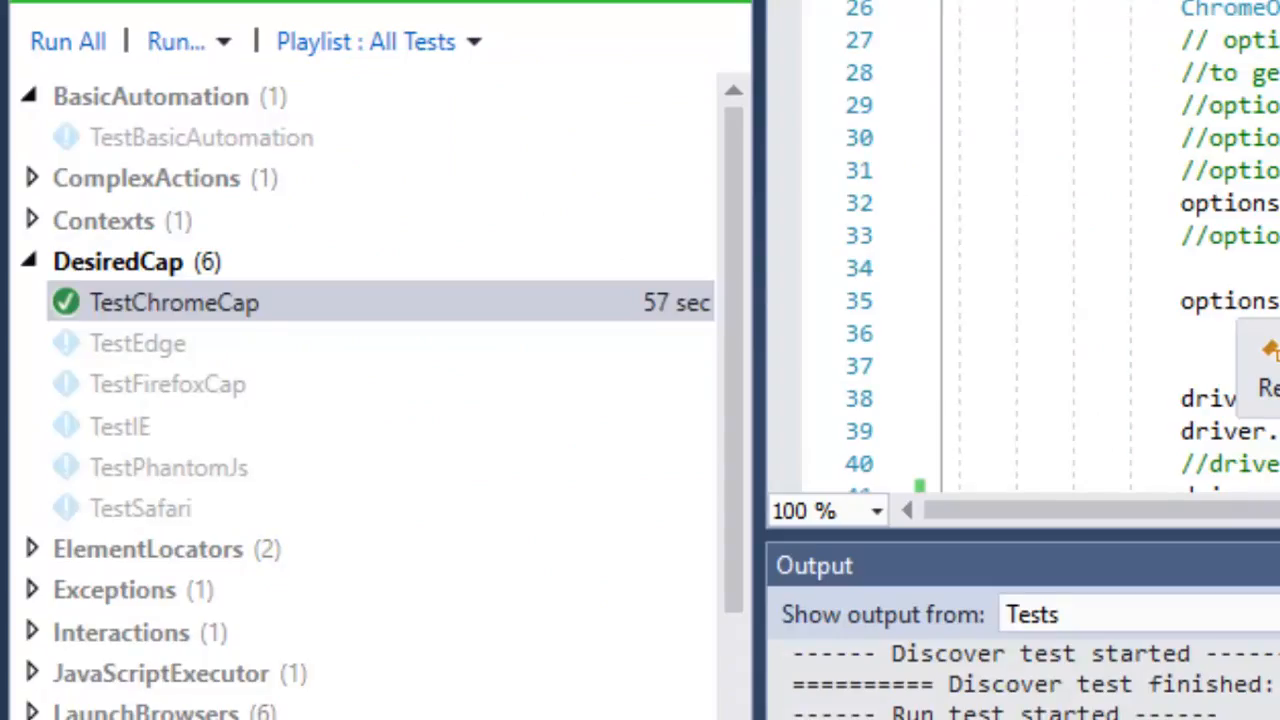
{"action": "mouse_move", "coordinate": [176, 310]}
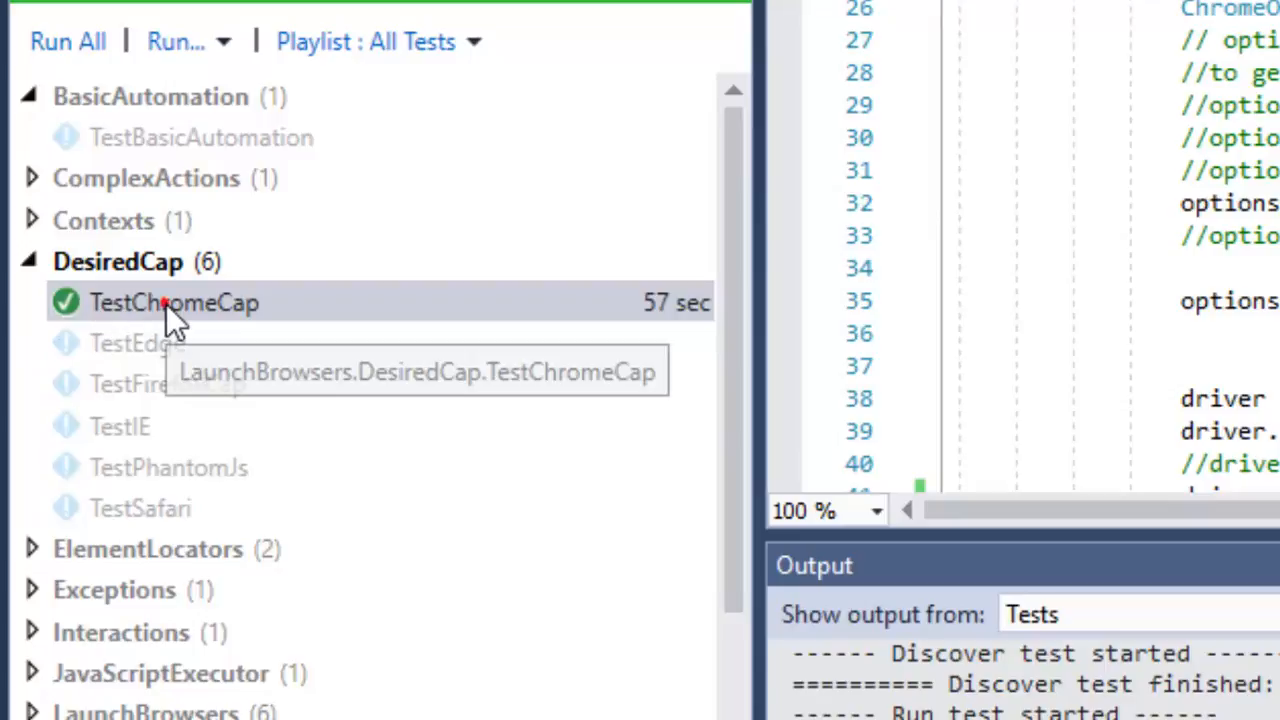
Rerun the selected TestChromeCap test from Test Explorer and confirm it passes.
{"action": "left_click", "coordinate": [174, 302]}
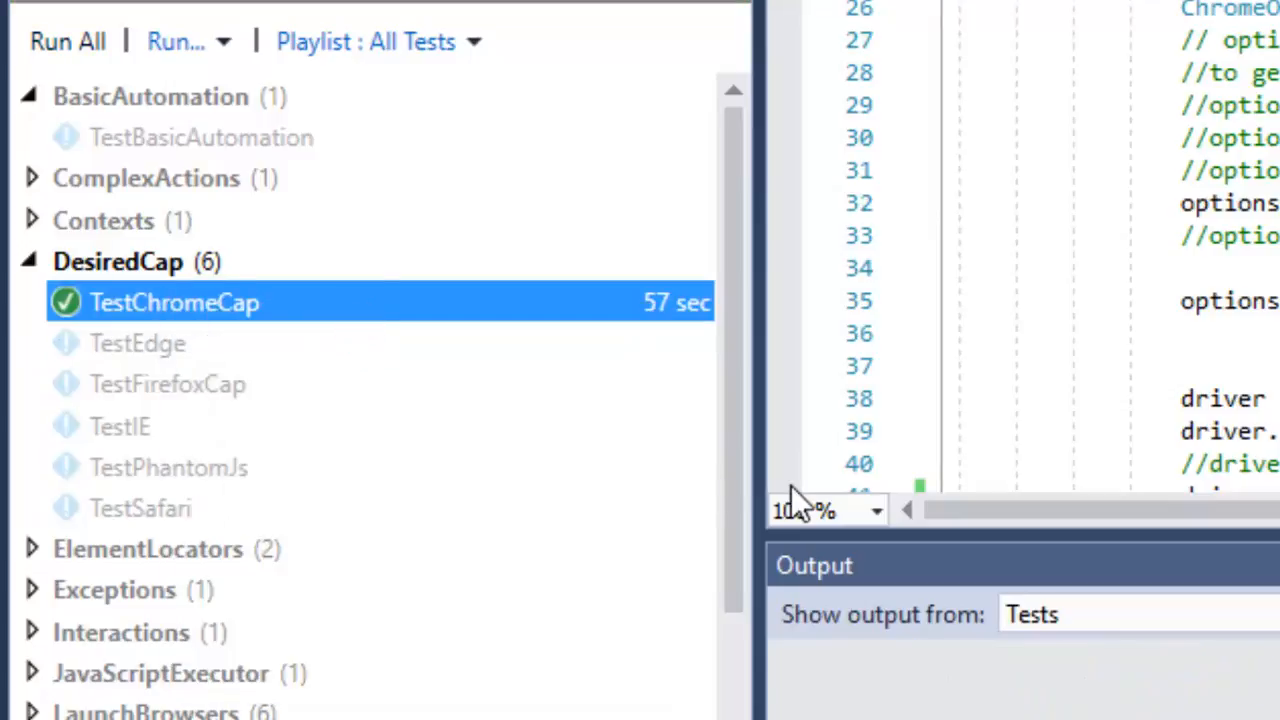
{"action": "left_click", "coordinate": [56, 40]}
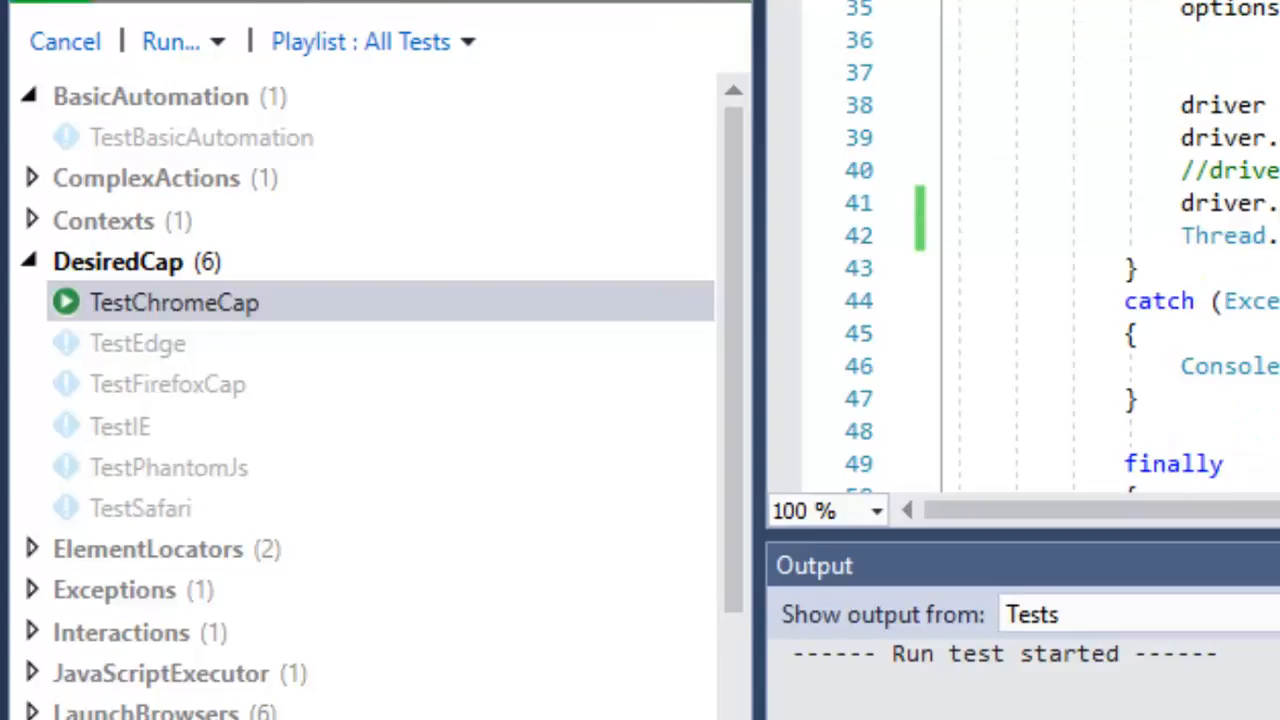
{"action": "left_click", "coordinate": [172, 302]}
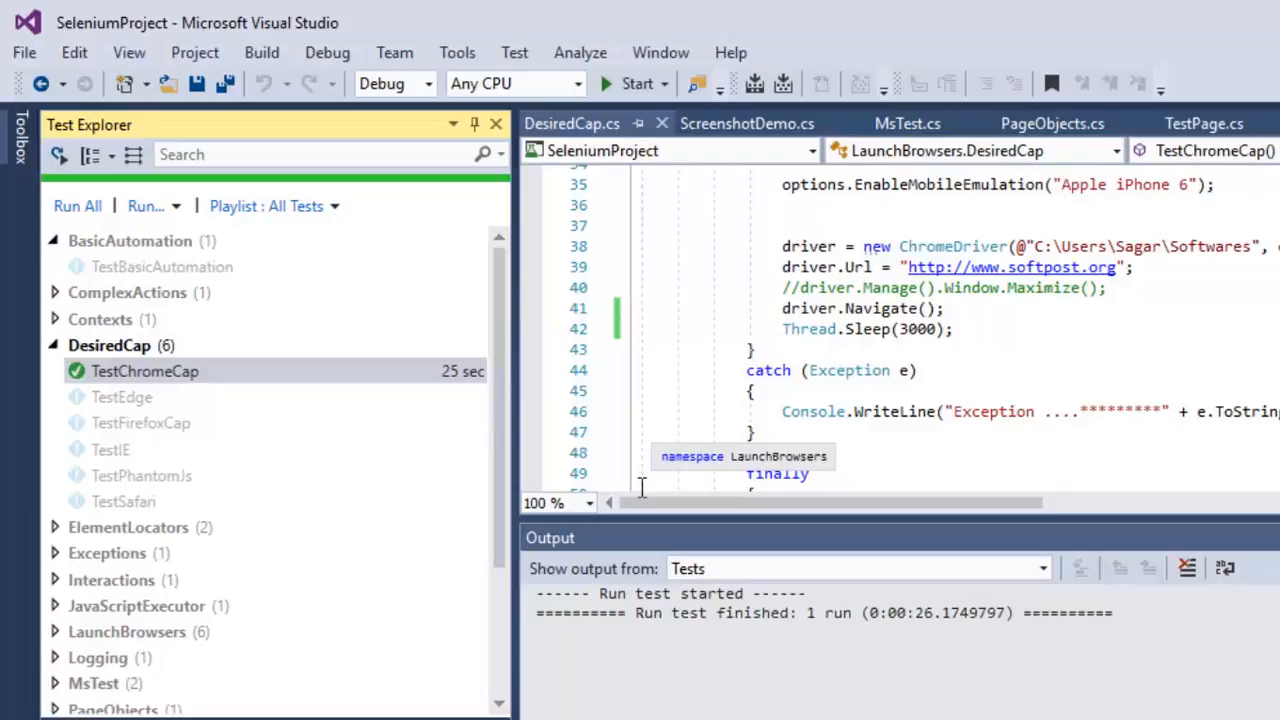
{"action": "mouse_move", "coordinate": [976, 332]}
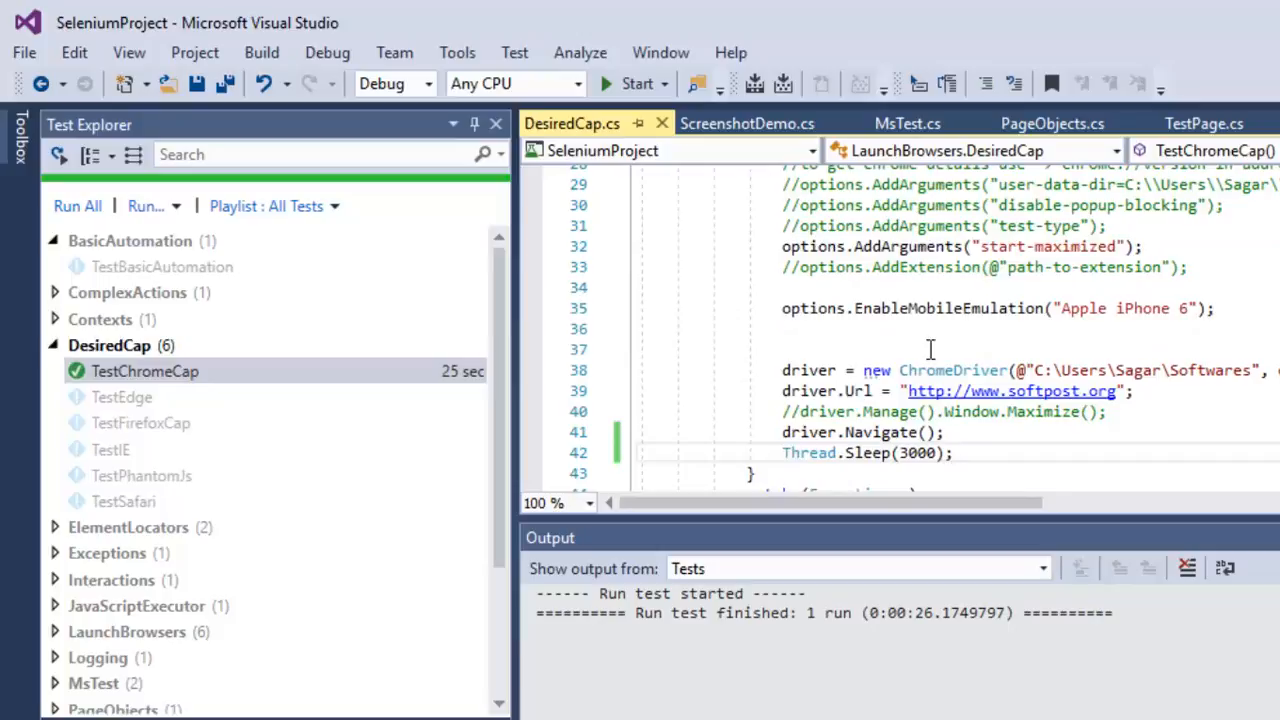
{"action": "mouse_move", "coordinate": [772, 616]}
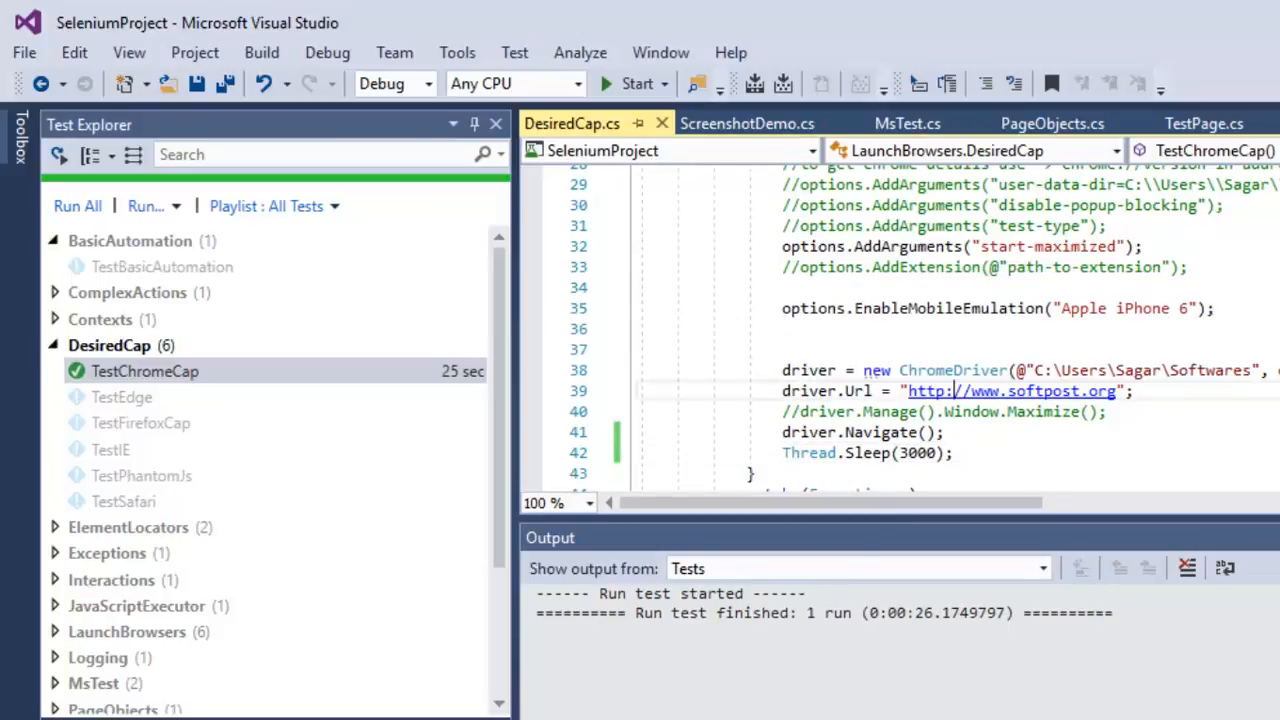
{"action": "double_click", "coordinate": [1118, 308]}
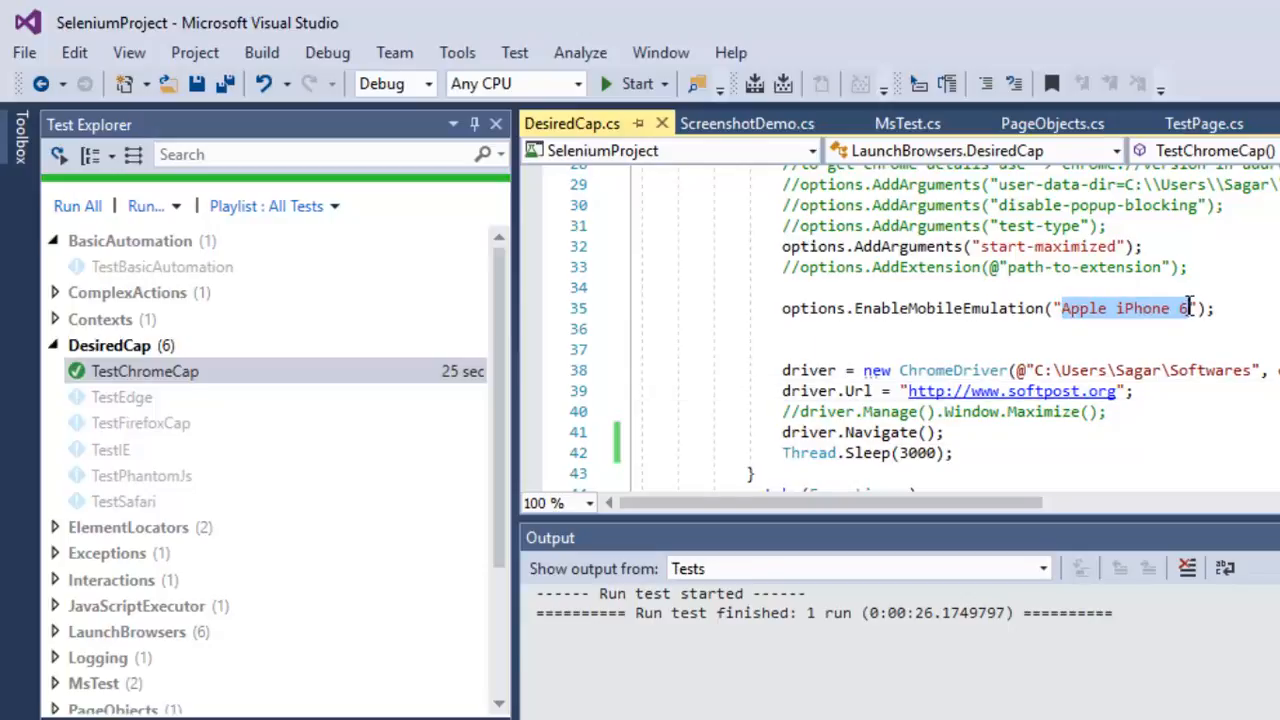